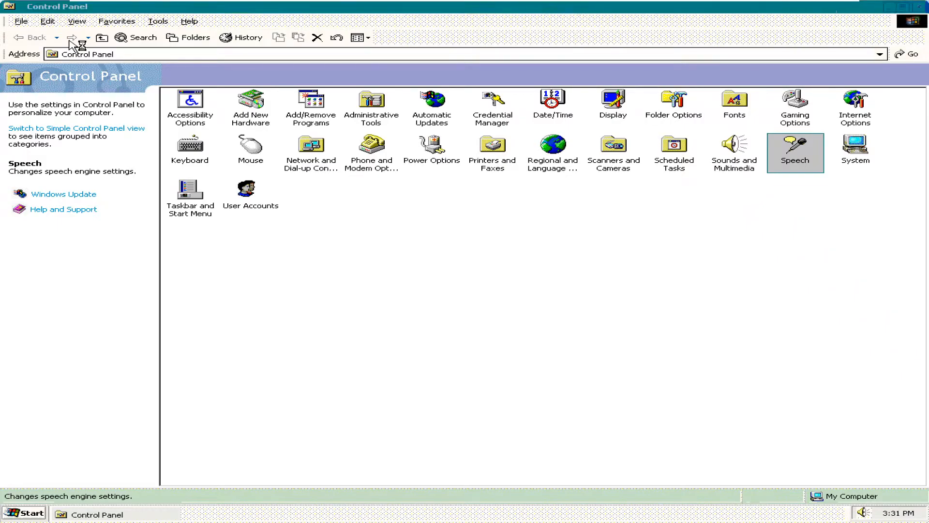
- Open Speech Properties from the Speech icon in the Windows Whistler Control Panel
{"action": "double_click", "coordinate": [795, 152]}
{"action": "type", "text": "narrator"}
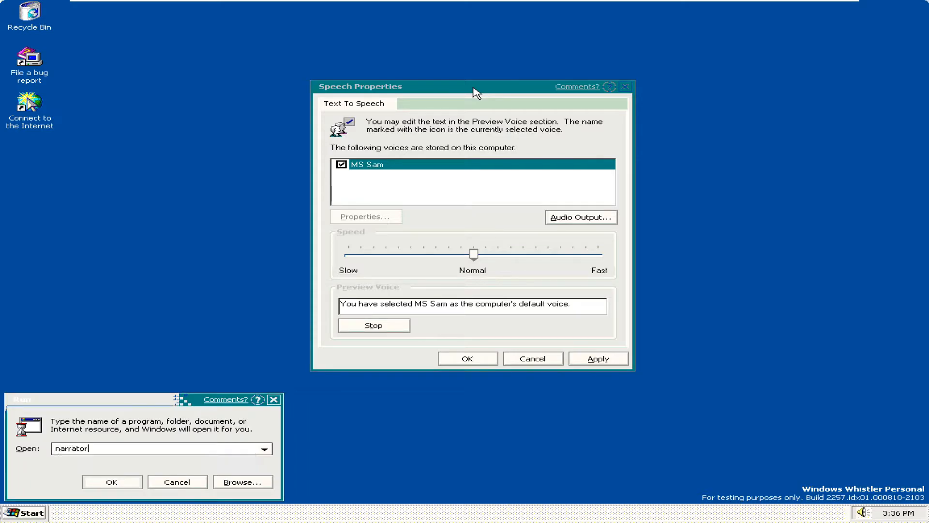
- Launch Narrator from the Run dialog with 'narrator' entered
{"action": "left_click", "coordinate": [112, 482]}
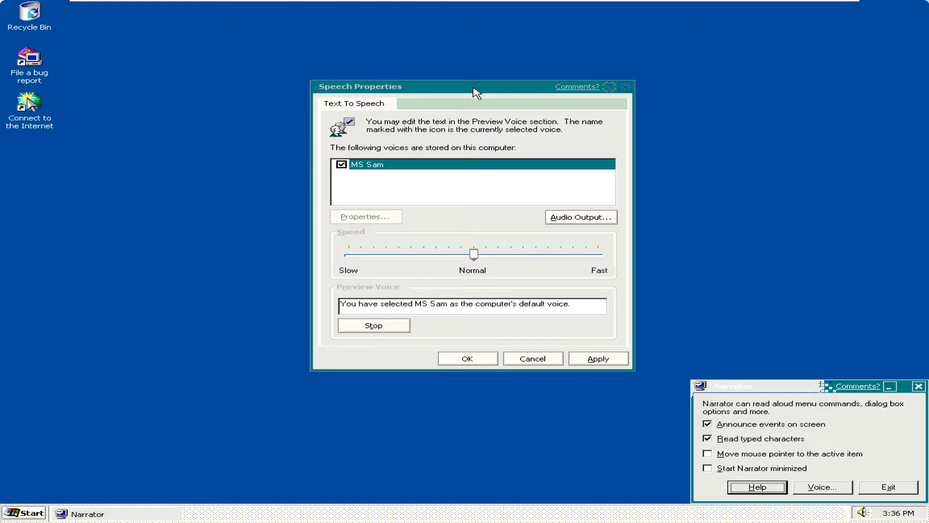
- Minimize the Narrator window so Speech Properties stays in view
{"action": "left_click", "coordinate": [822, 486]}
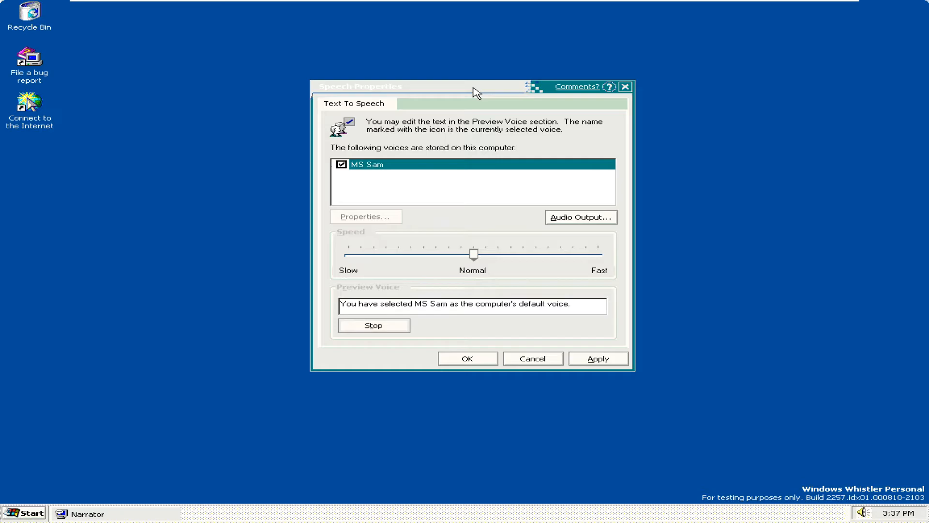
- Stop the current preview, select the preview sentence, and have MS Sam speak it again
{"action": "left_click", "coordinate": [374, 325]}
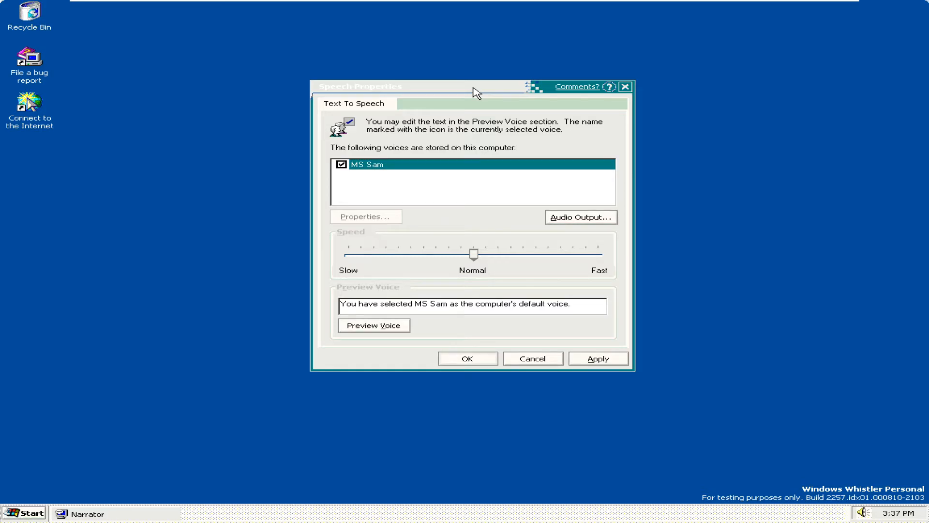
{"action": "triple_click", "coordinate": [472, 306]}
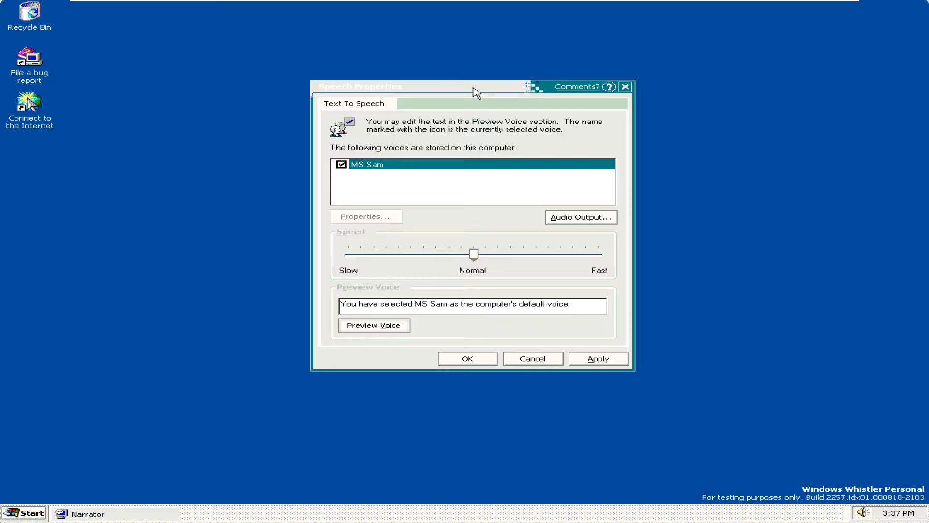
{"action": "triple_click", "coordinate": [471, 306]}
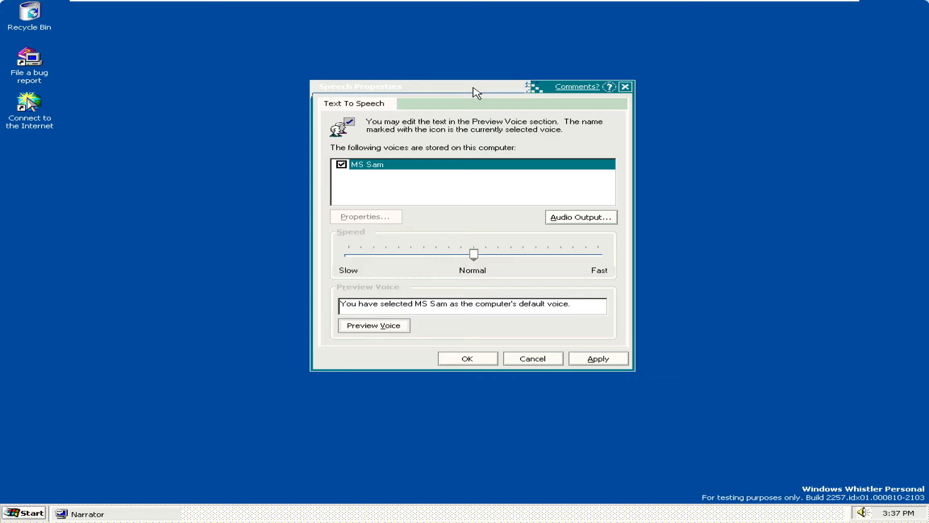
{"action": "left_click", "coordinate": [373, 325]}
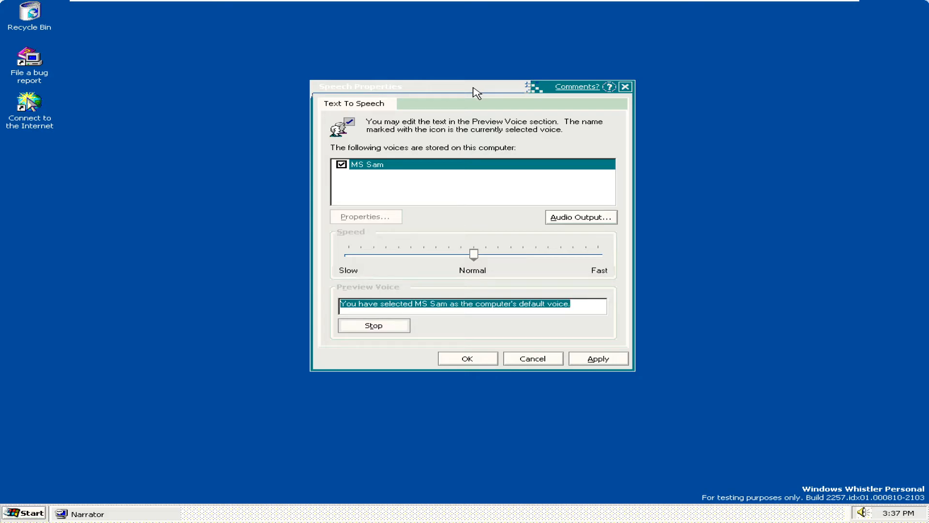
{"action": "mouse_move", "coordinate": [773, 73]}
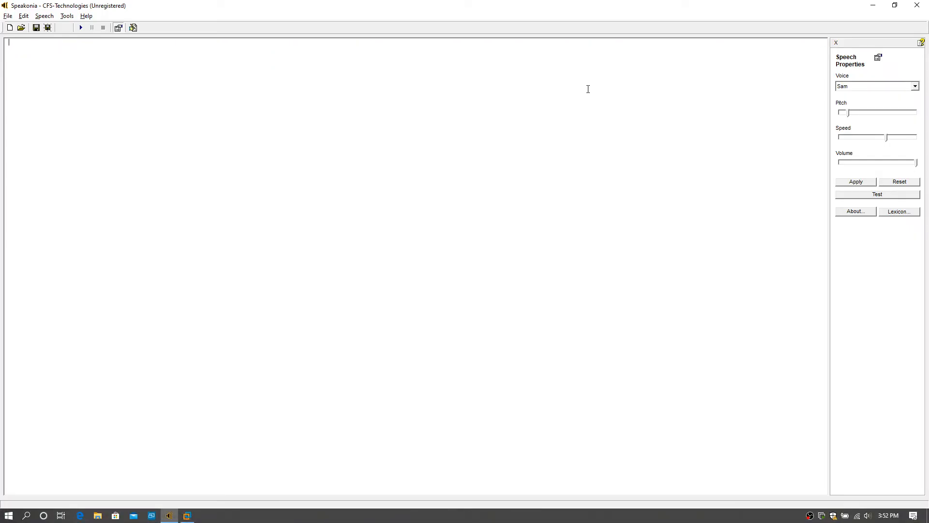
- Type the message opening: 'That will be it for this video… Microsoft Sam's prototype is sick. Oh well.'
{"action": "type", "text": "That will be"}
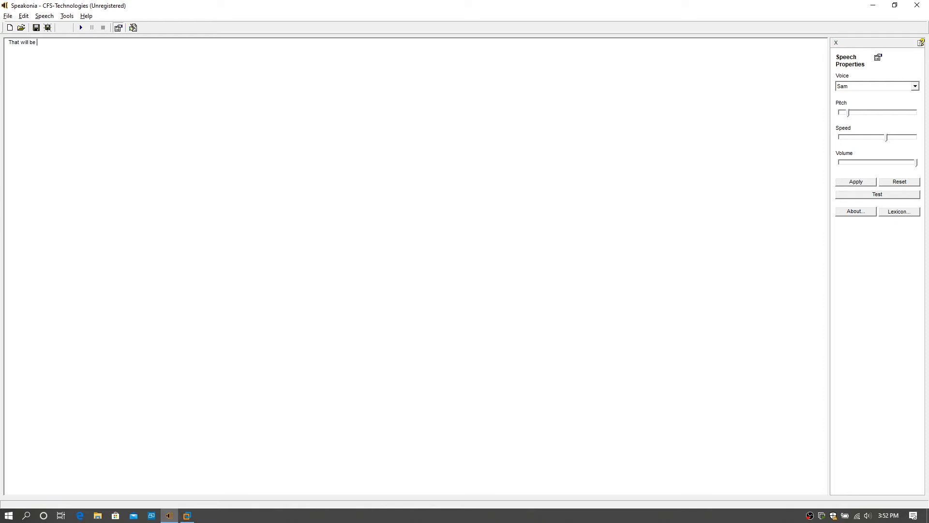
{"action": "type", "text": "it for this"}
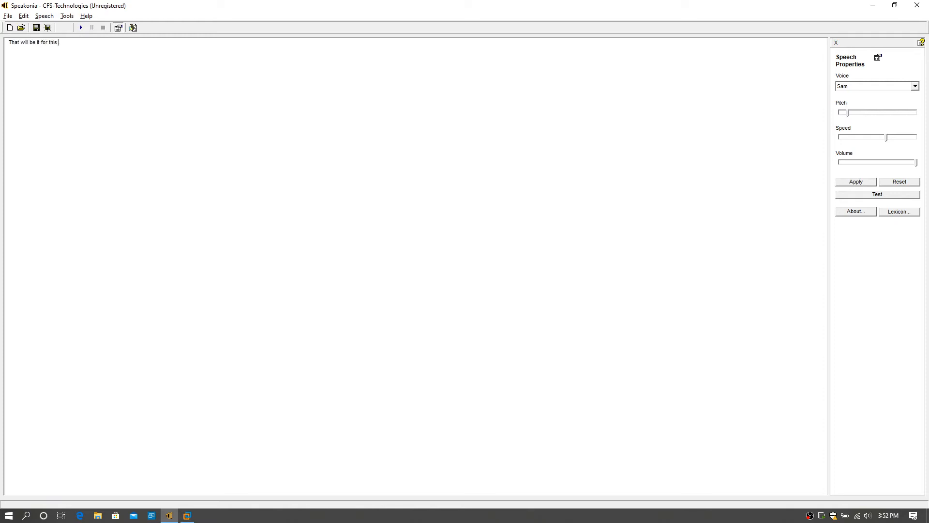
{"action": "type", "text": "video. By the way, this wasn't the type of v"}
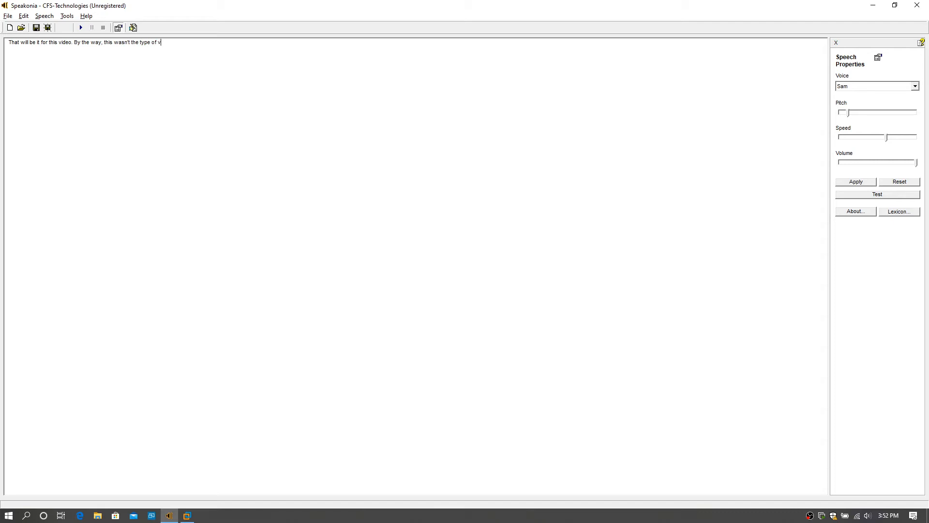
{"action": "type", "text": "ideo I was looking forward"}
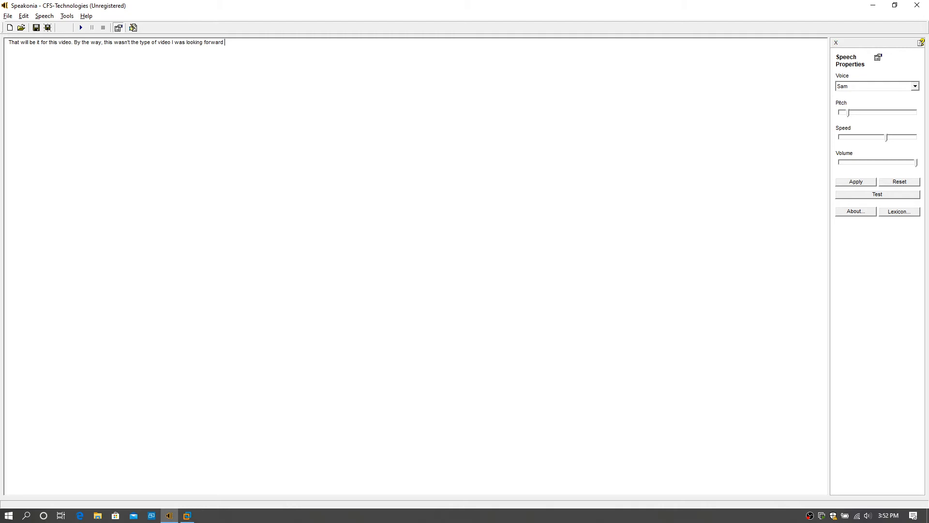
{"action": "type", "text": "to. This i"}
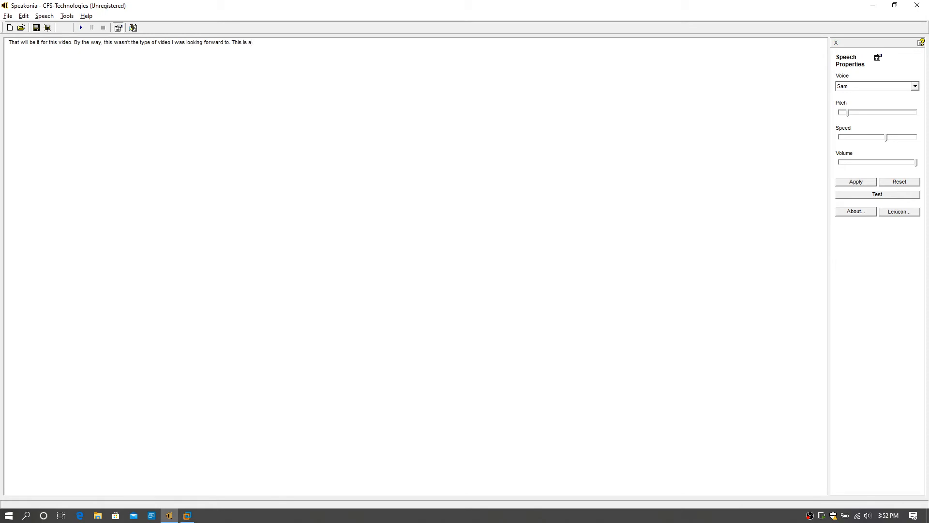
{"action": "type", "text": "sad situation."}
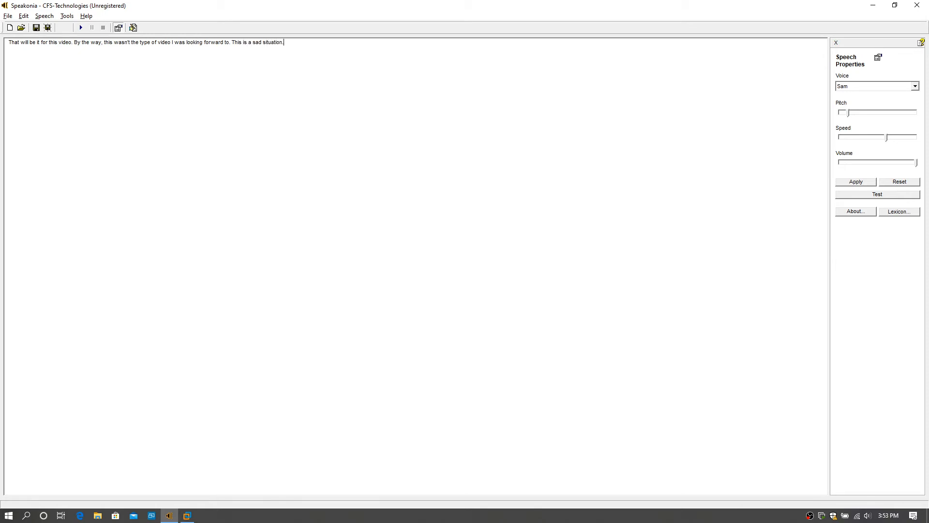
{"action": "type", "text": "Natural Micr"}
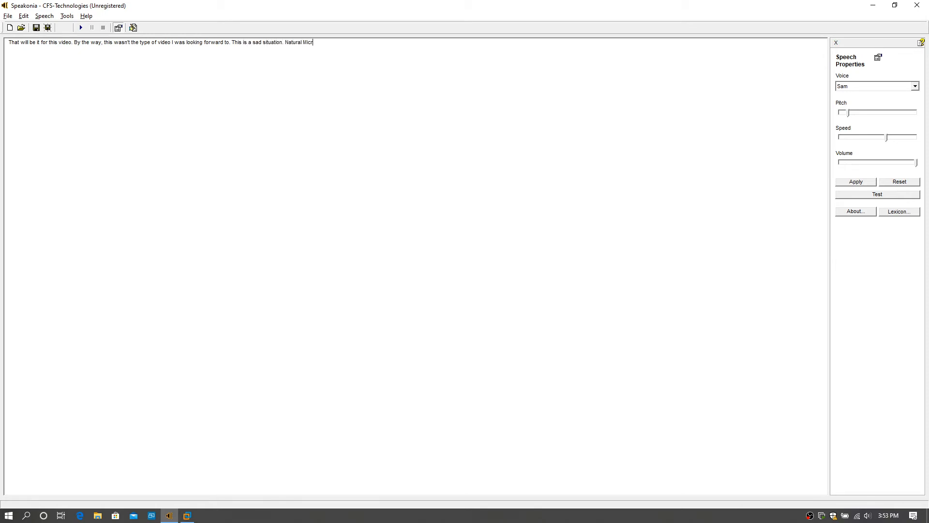
{"action": "type", "text": "osoft Sam's"}
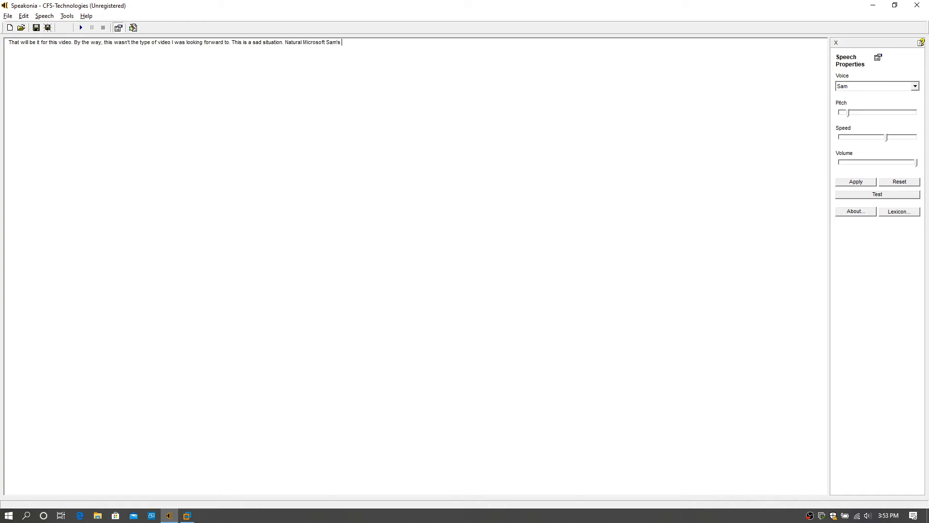
{"action": "type", "text": "prototype is"}
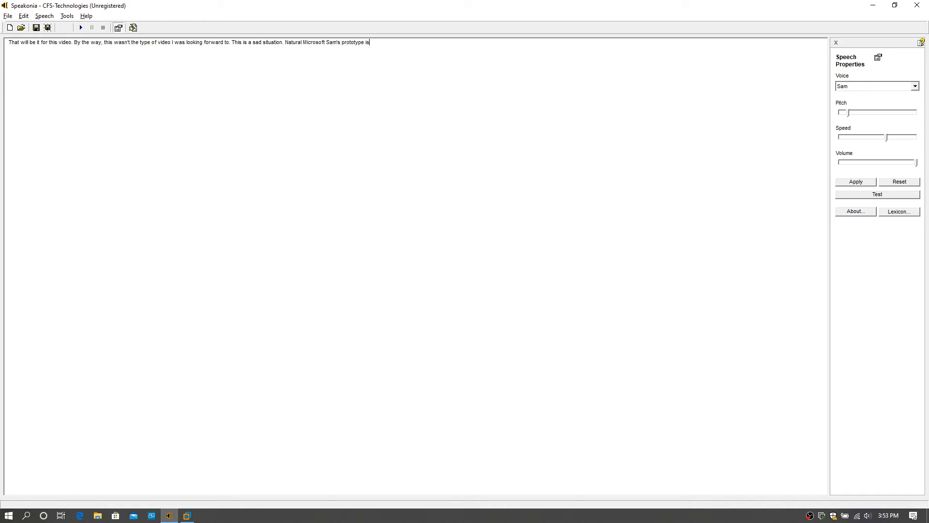
{"action": "type", "text": "sick. Oh"}
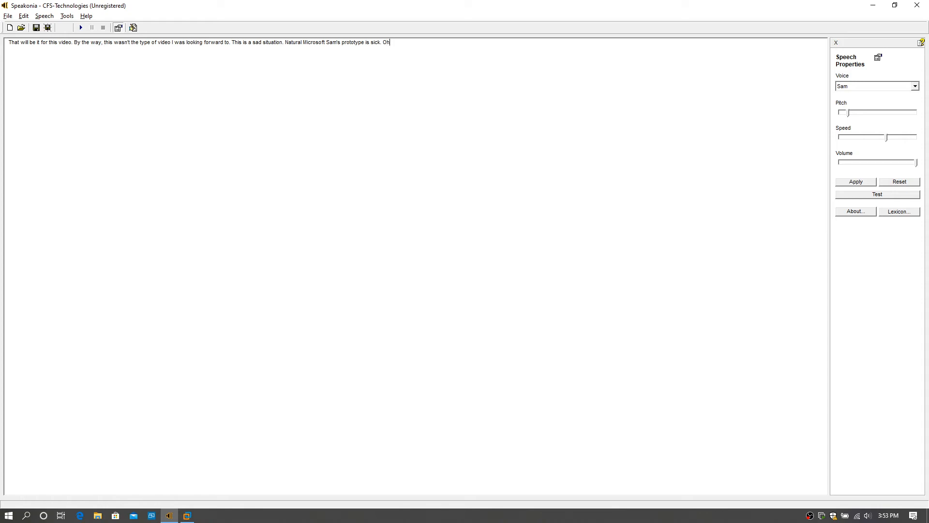
{"action": "type", "text": "well"}
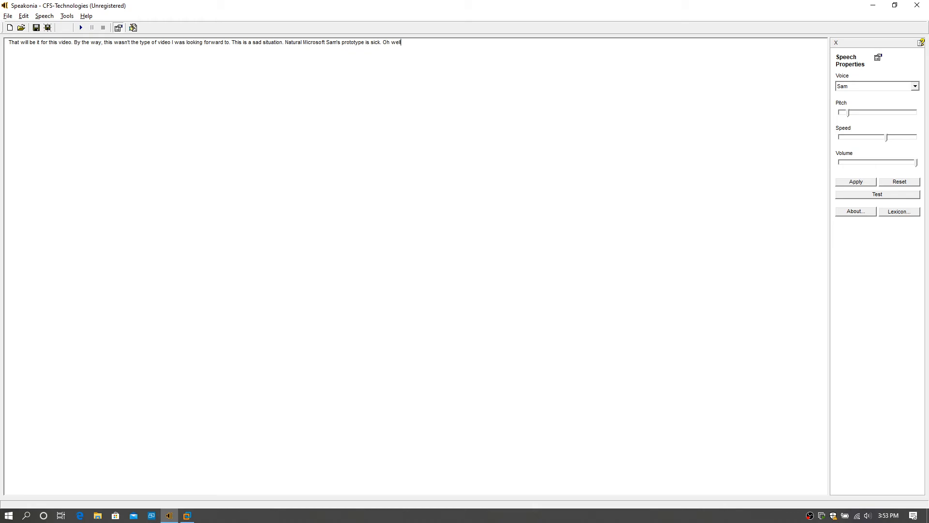
{"action": "type", "text": ". I predict that"}
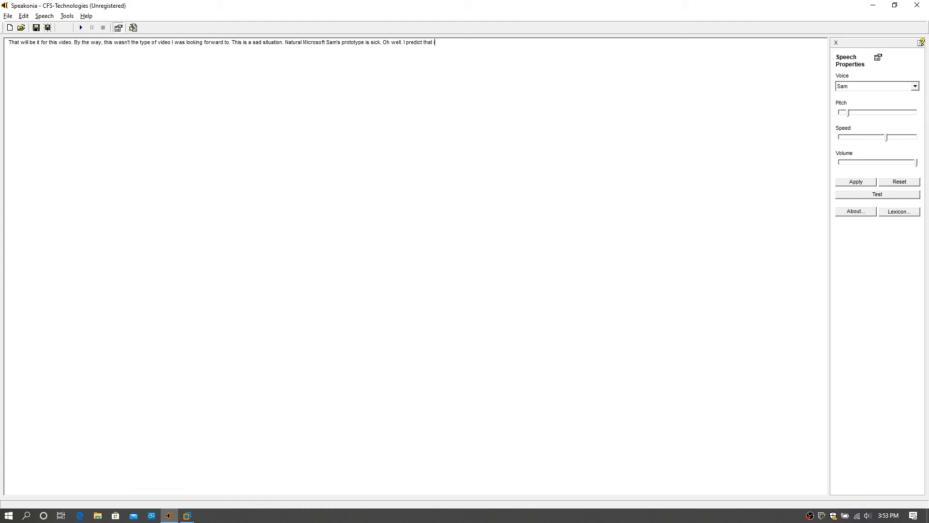
- Finish with the Microsoft Mike comparison and Cool Dude 5o3's channel, then play the message
{"action": "type", "text": "if it were w"}
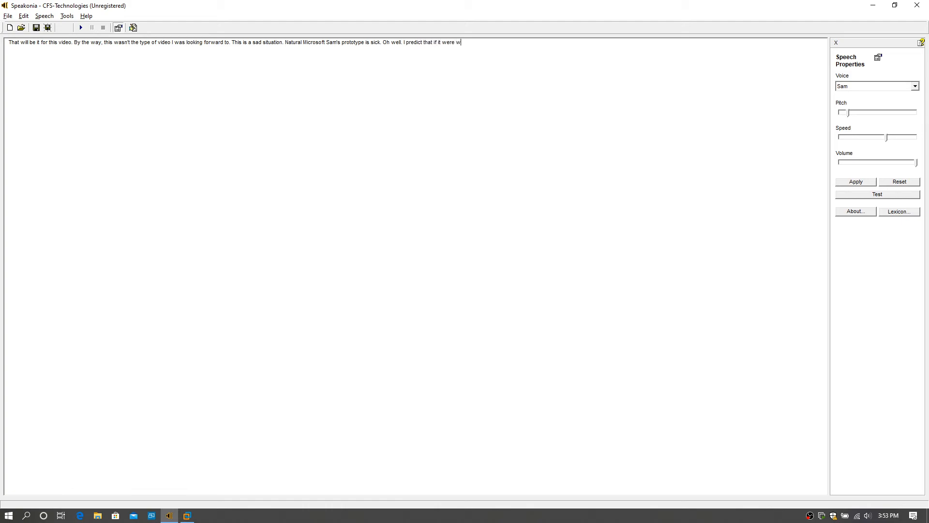
{"action": "type", "text": "orking it would"}
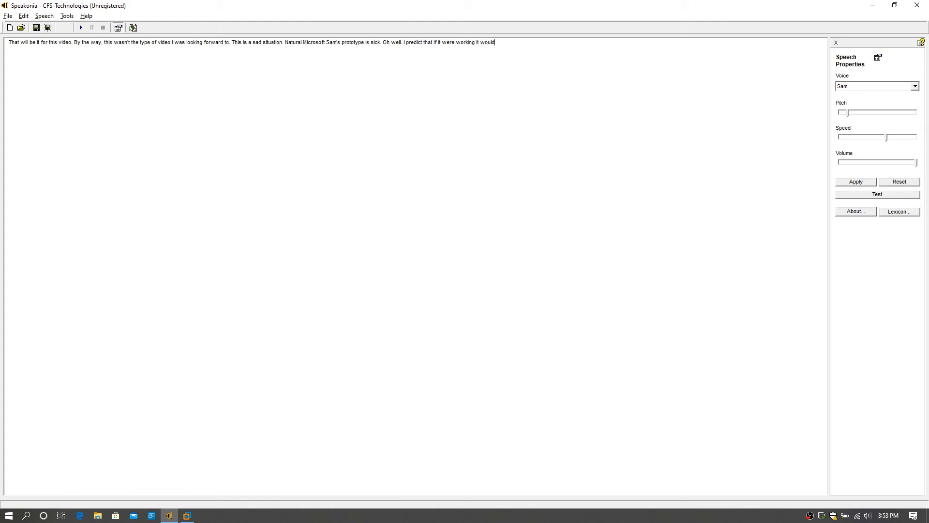
{"action": "type", "text": "sound like the found M"}
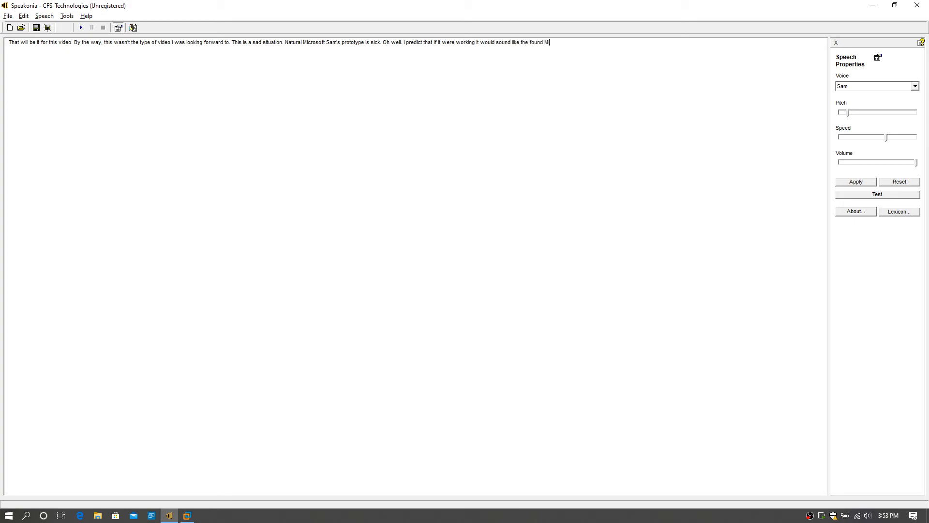
{"action": "type", "text": "icrosoft Mike version found"}
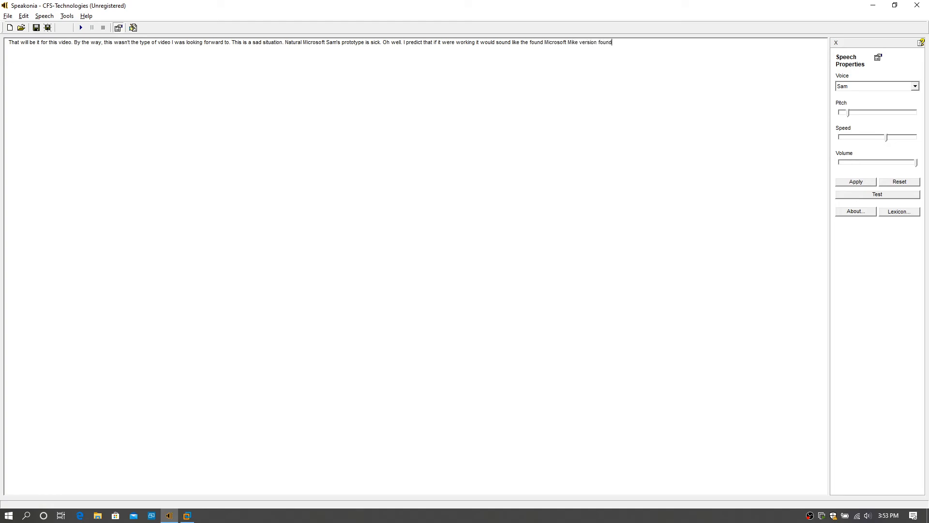
{"action": "type", "text": "on Cool"}
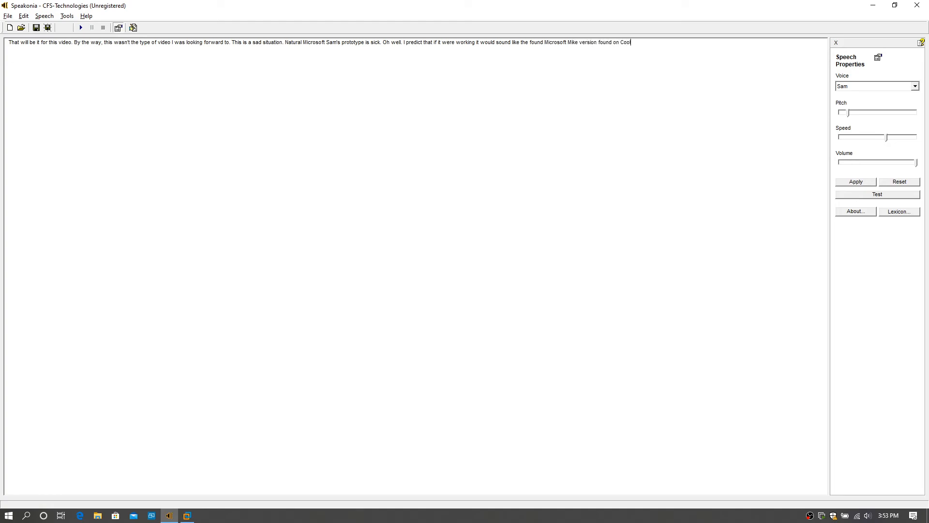
{"action": "type", "text": "Dude"}
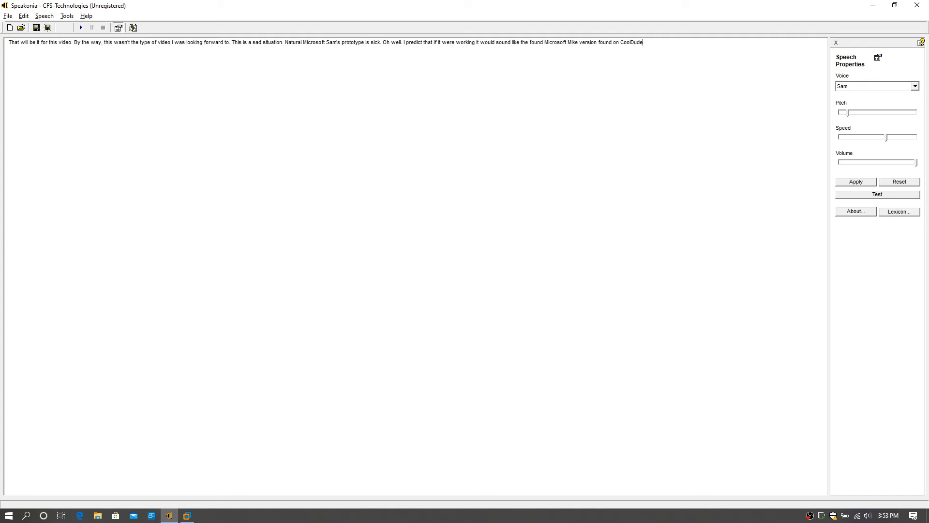
{"action": "type", "text": "5o3"}
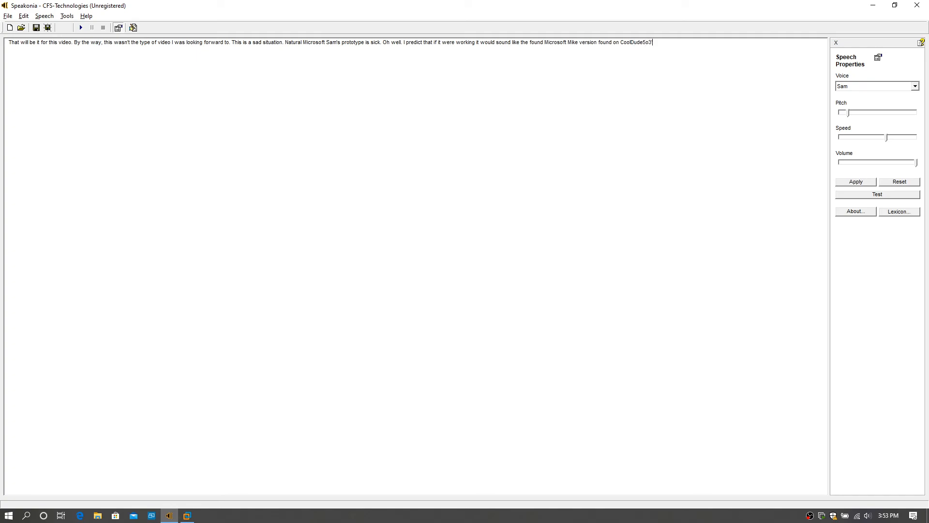
{"action": "type", "text": "'s chan"}
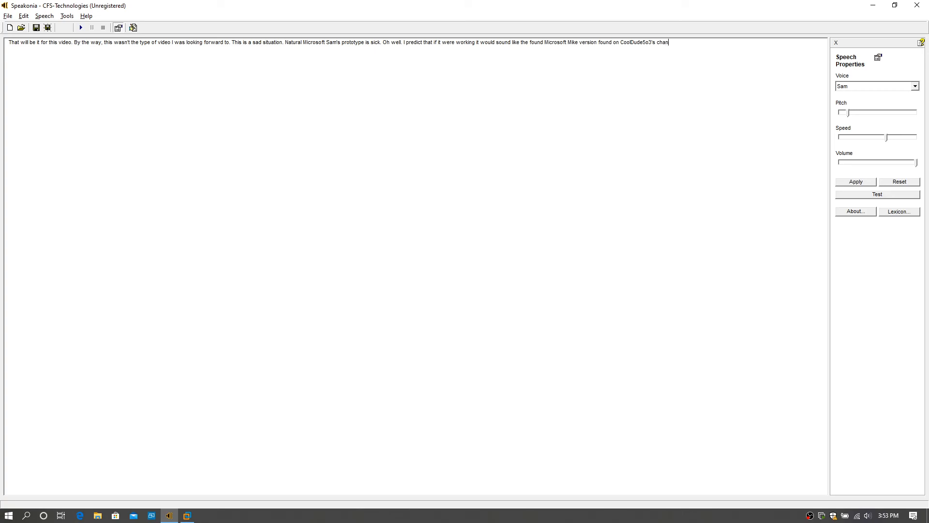
{"action": "type", "text": "nel."}
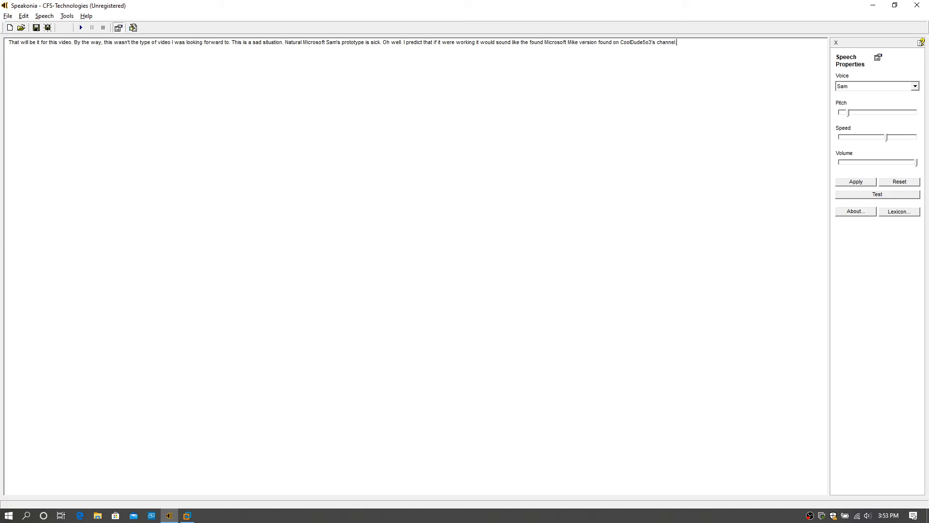
{"action": "left_click", "coordinate": [81, 27]}
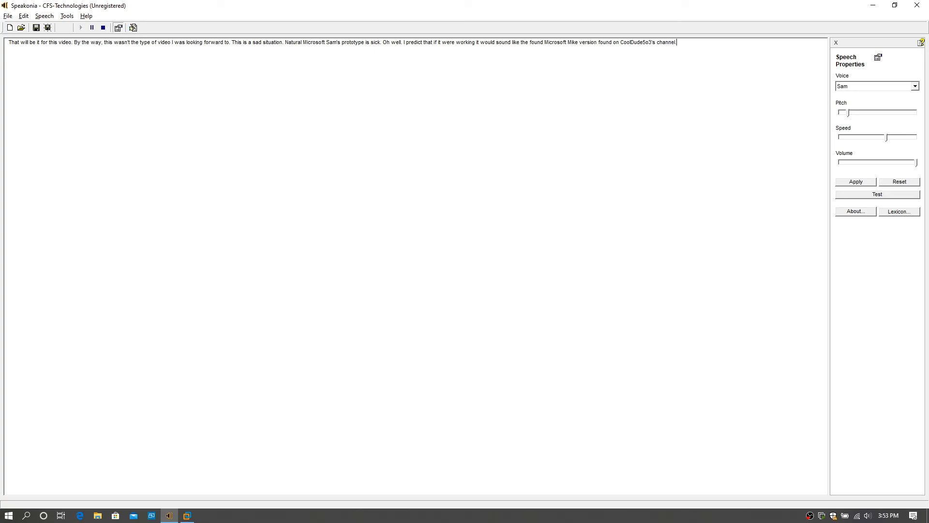